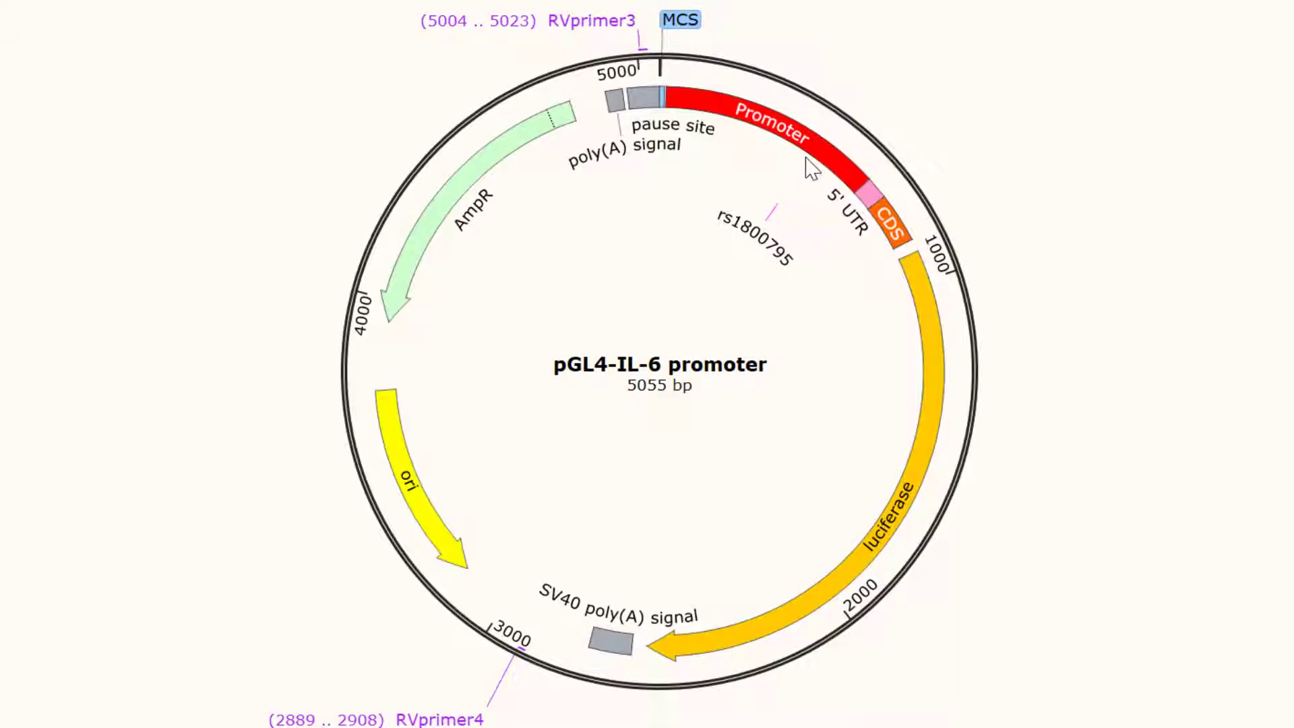
Select the 648-bp Promoter feature (20..667) and show its bases in Sequence view
click(126, 714)
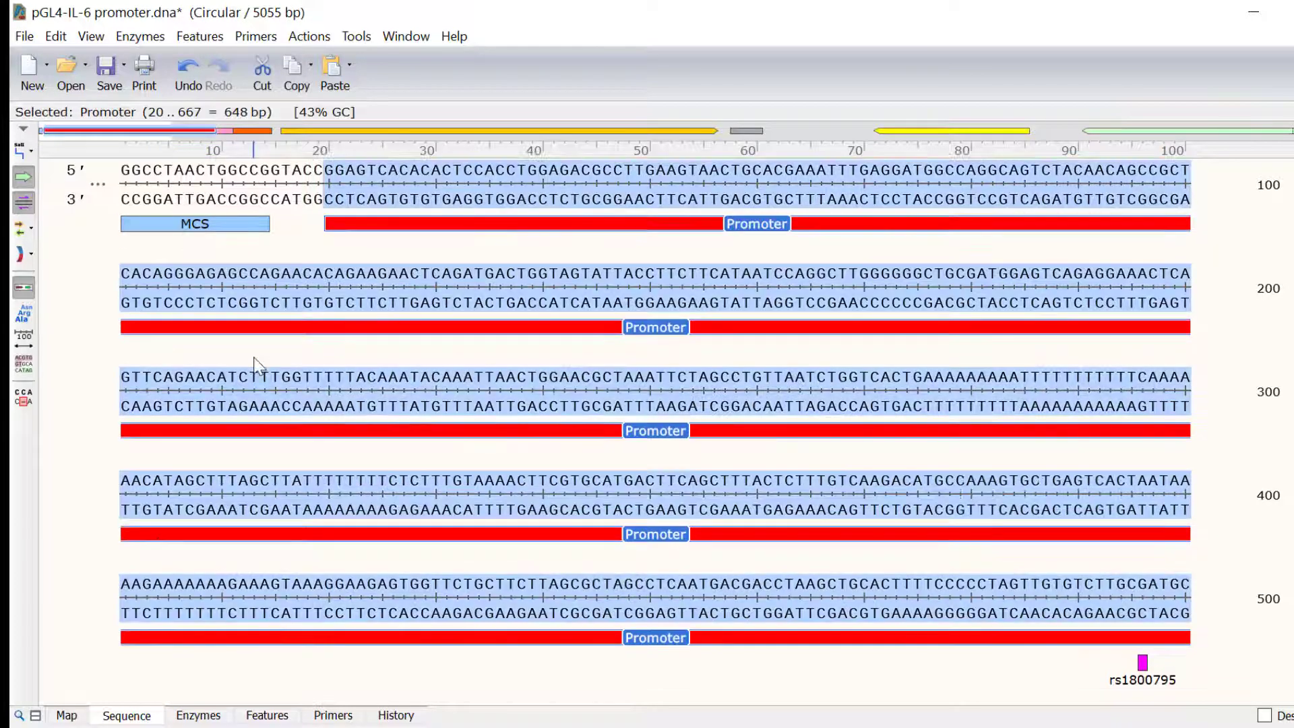
scroll(down, 3)
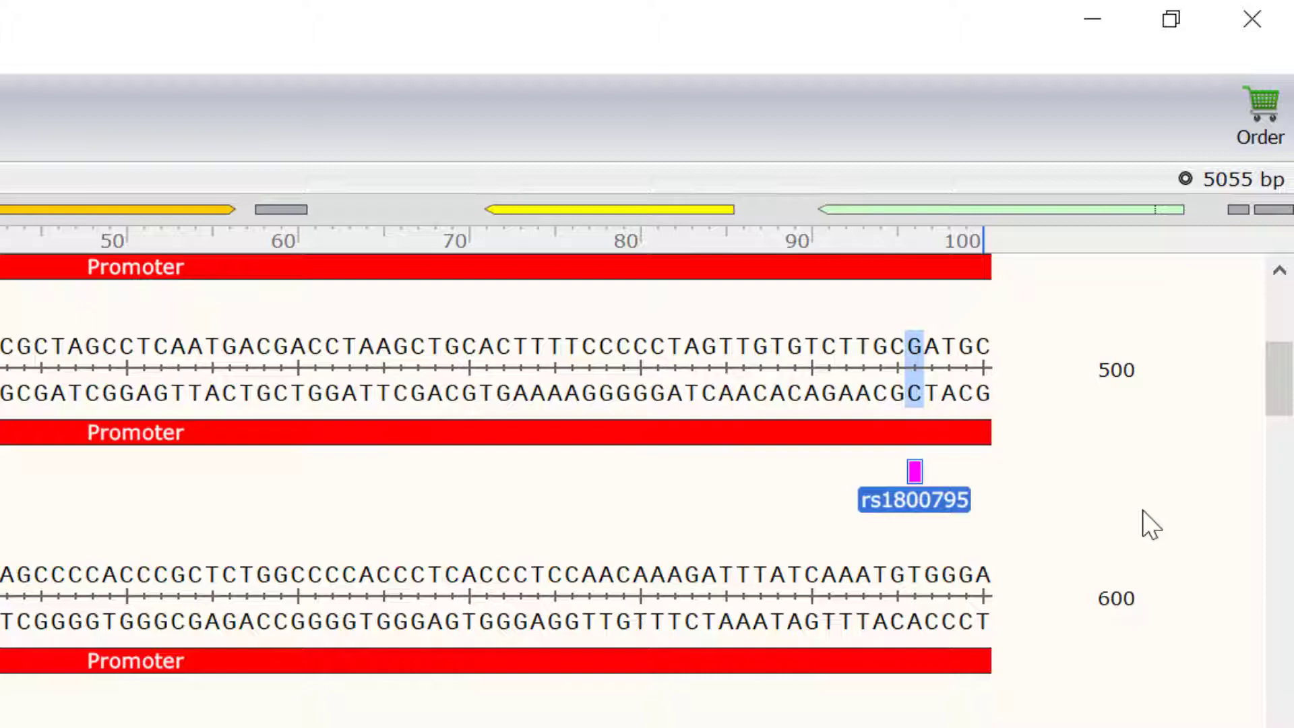
mouse_move(692, 388)
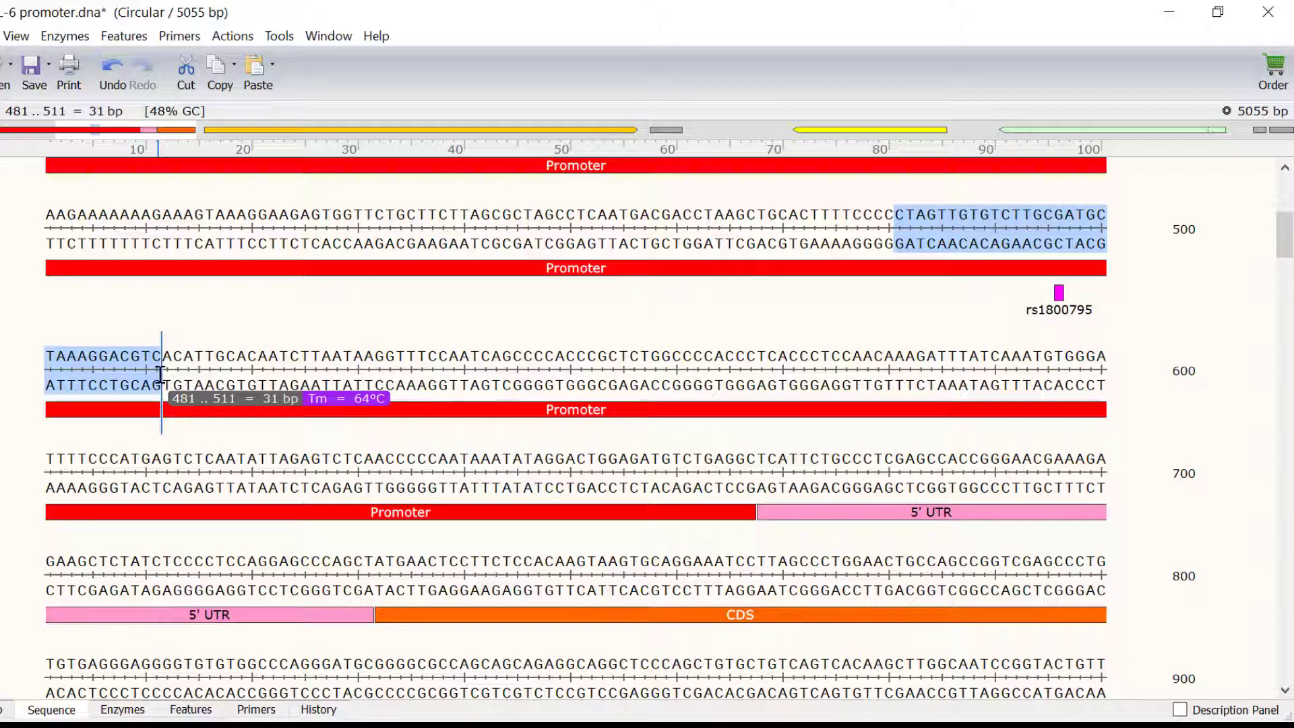
mouse_move(184, 320)
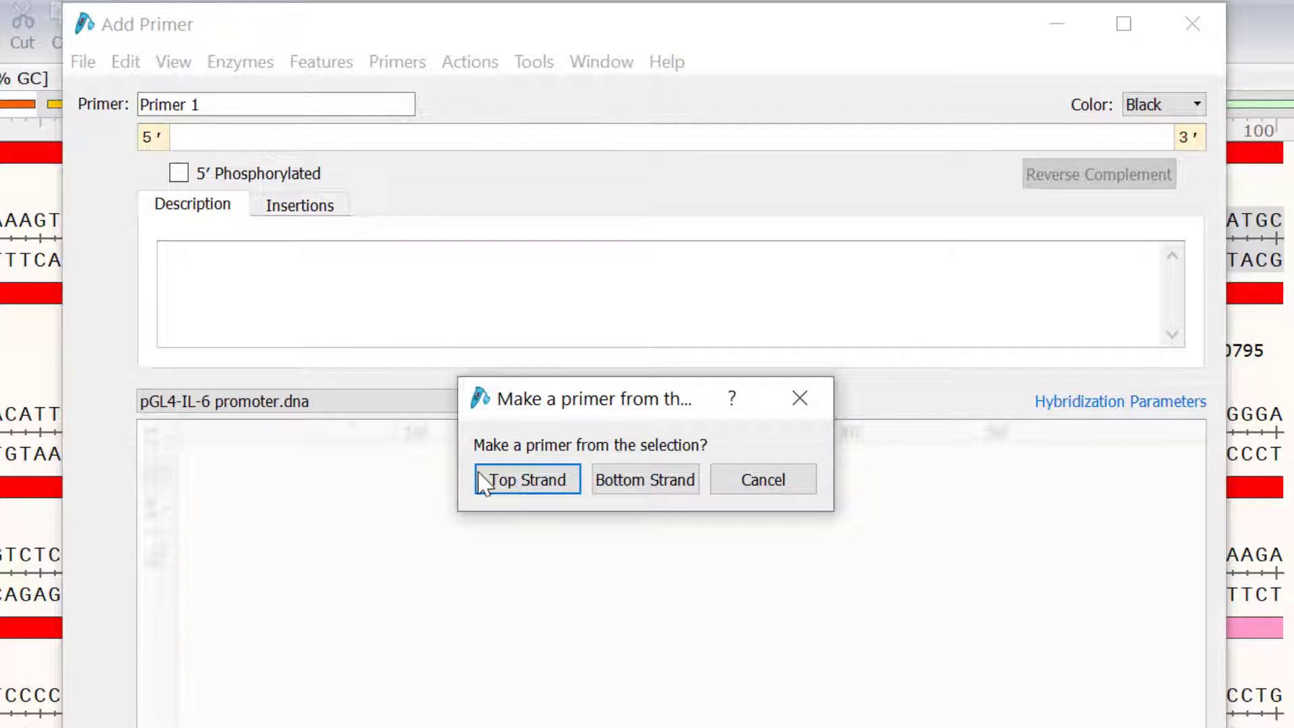
Create top-strand primer rs1800795 C.FOR with the SNP base mismatched from G to C
click(526, 478)
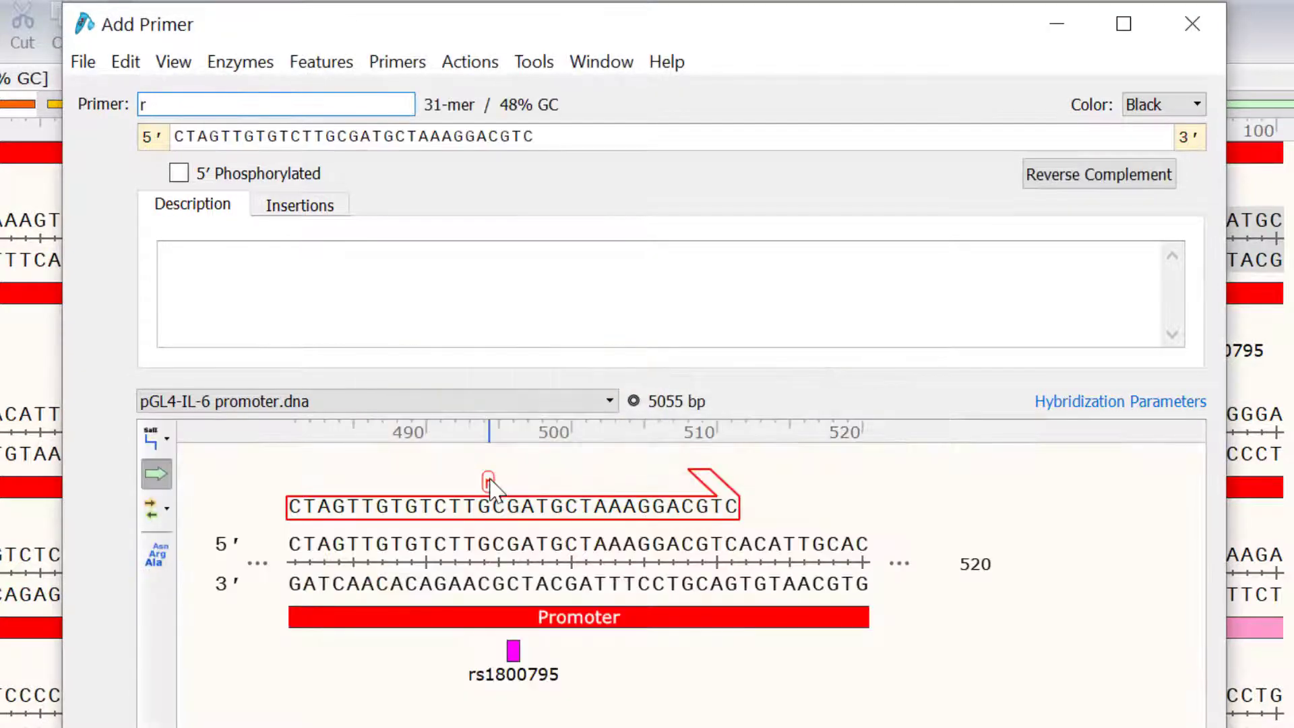
text(s18007)
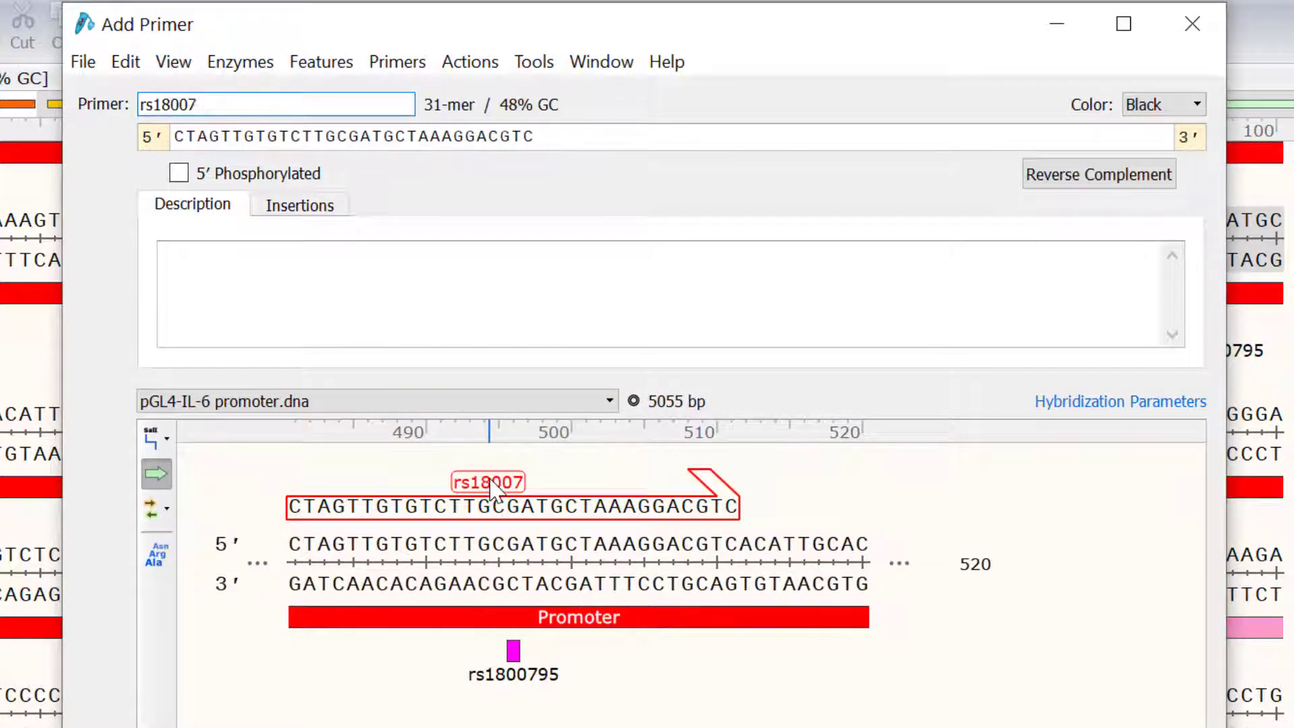
text(rs1800795 C.FOR)
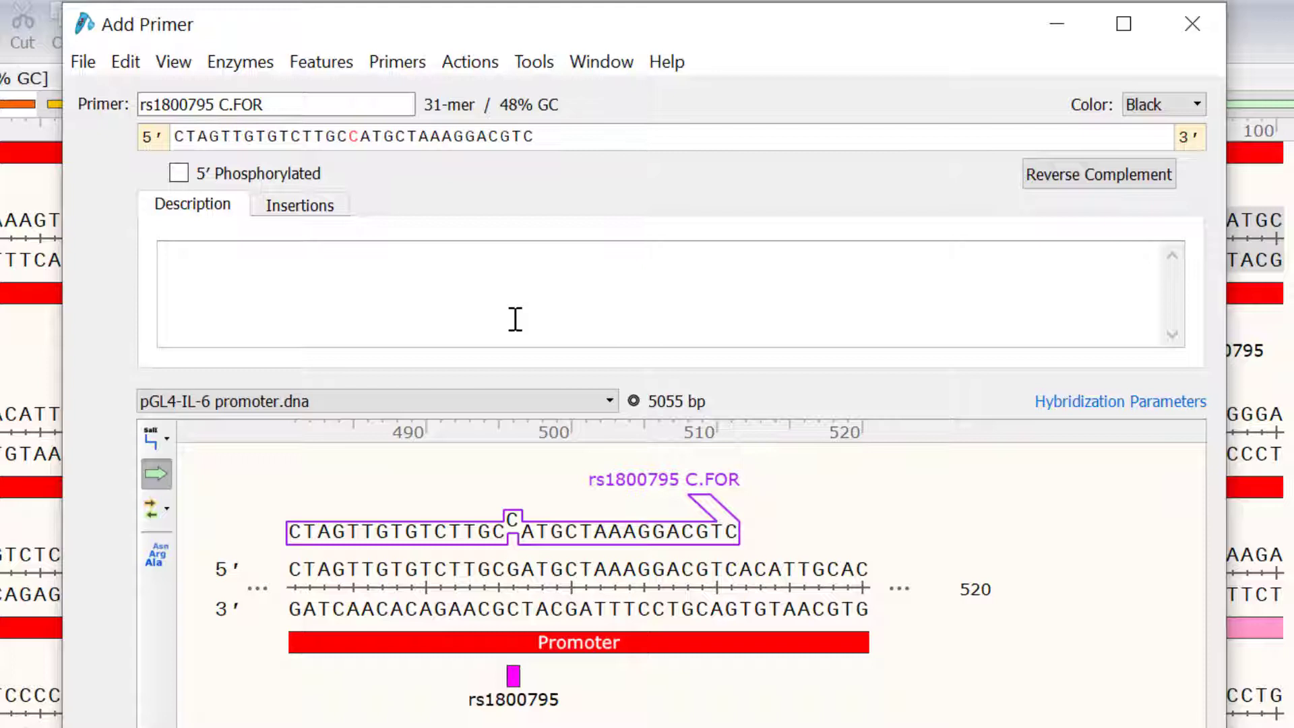
mouse_move(321, 227)
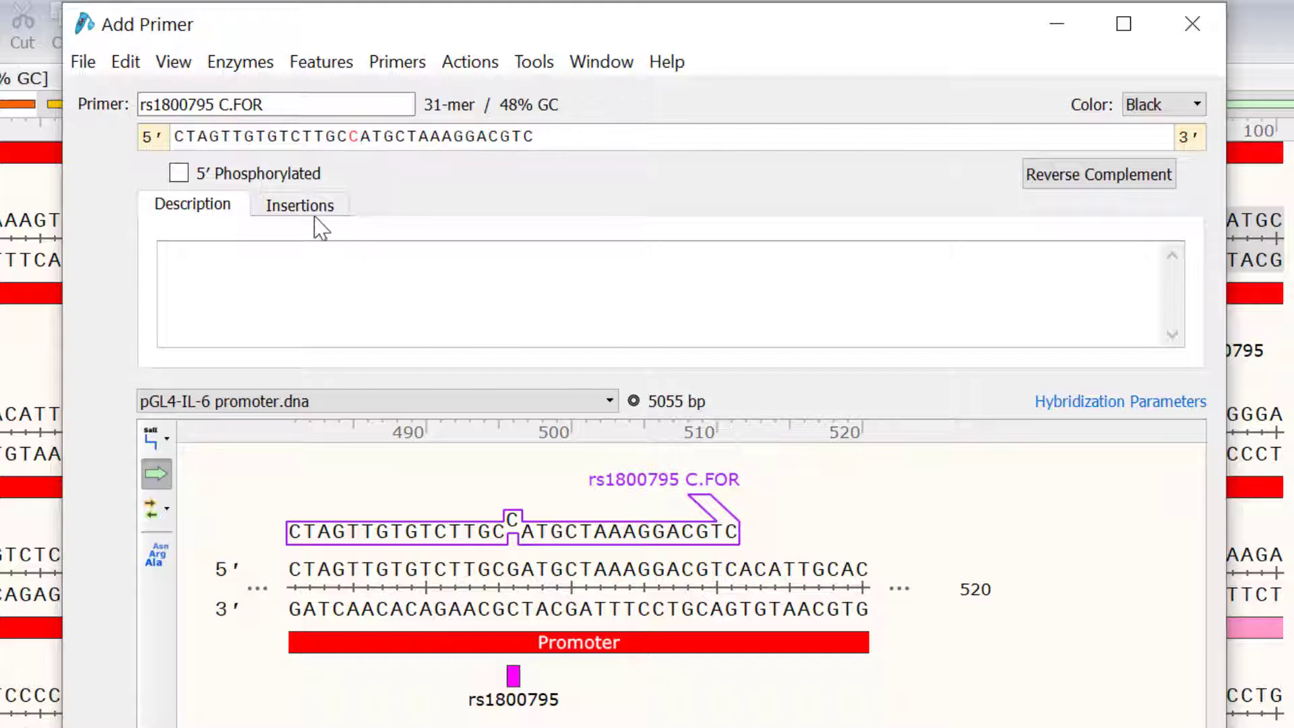
Pick Gly as the insertion codon, leaving rs1800795 C.FOR (Tm 58°C) unchanged
click(300, 205)
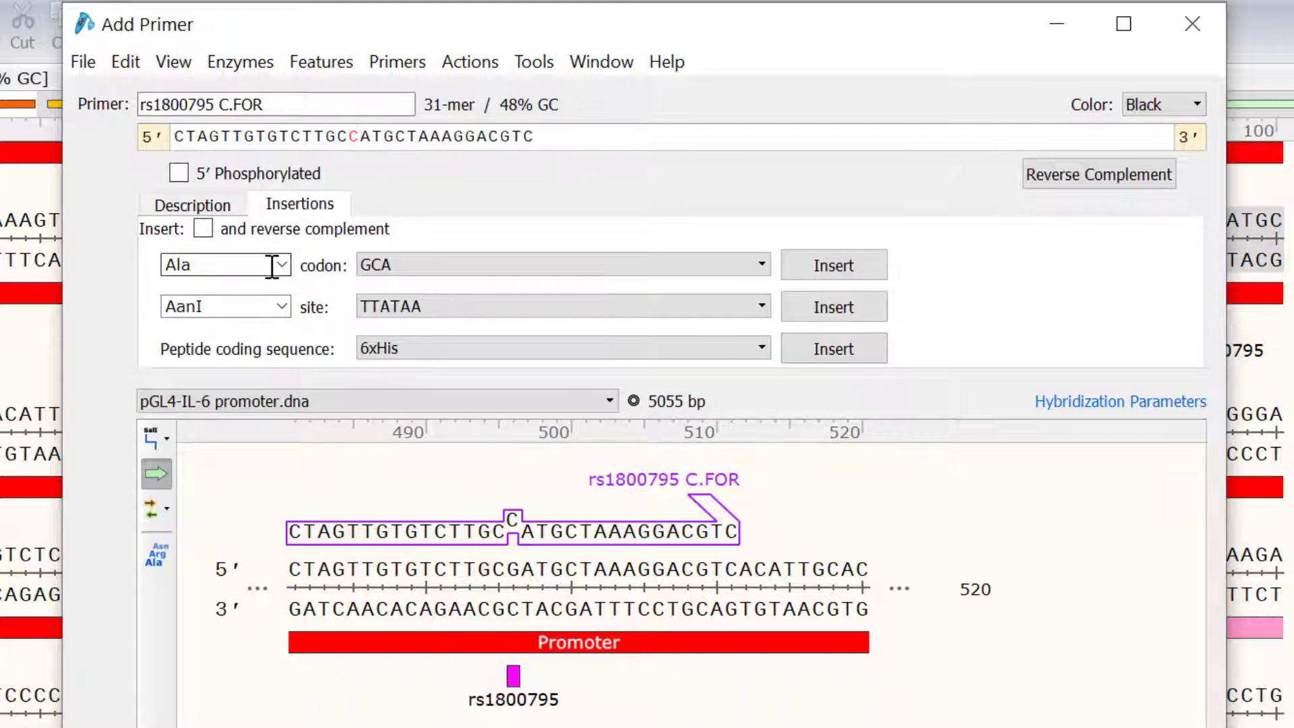
click(280, 264)
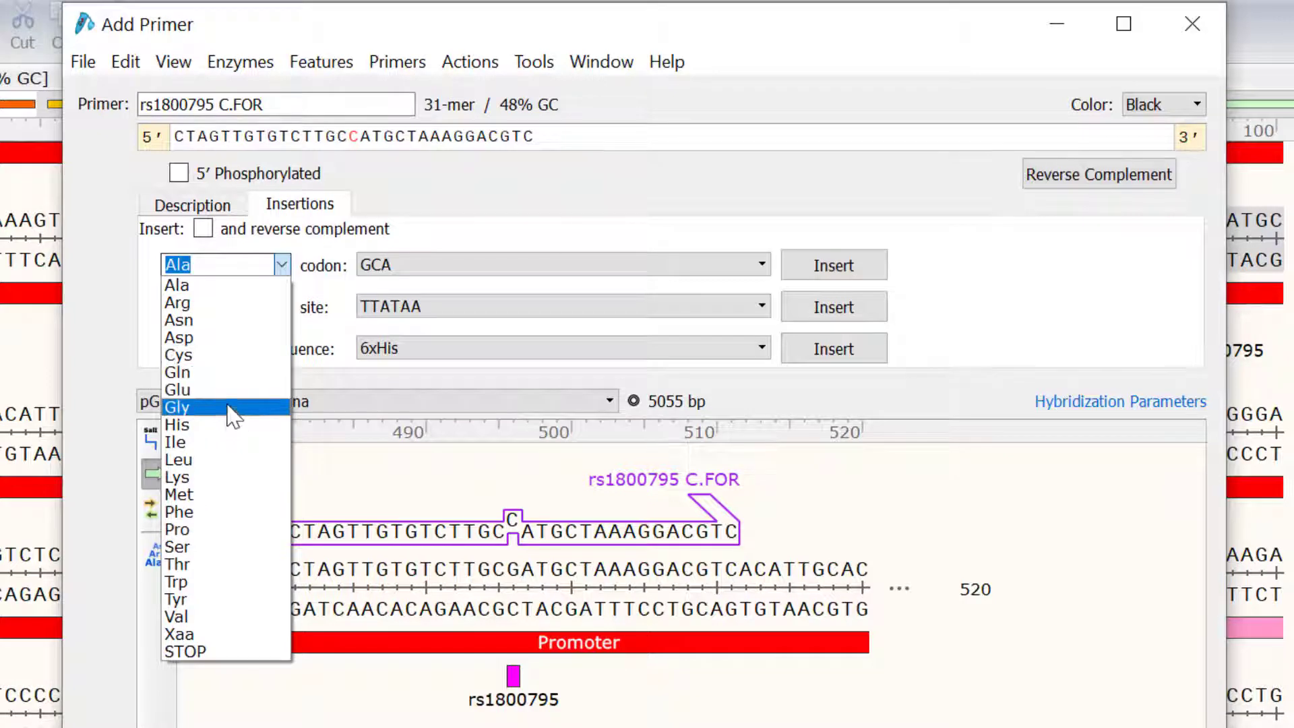
click(177, 407)
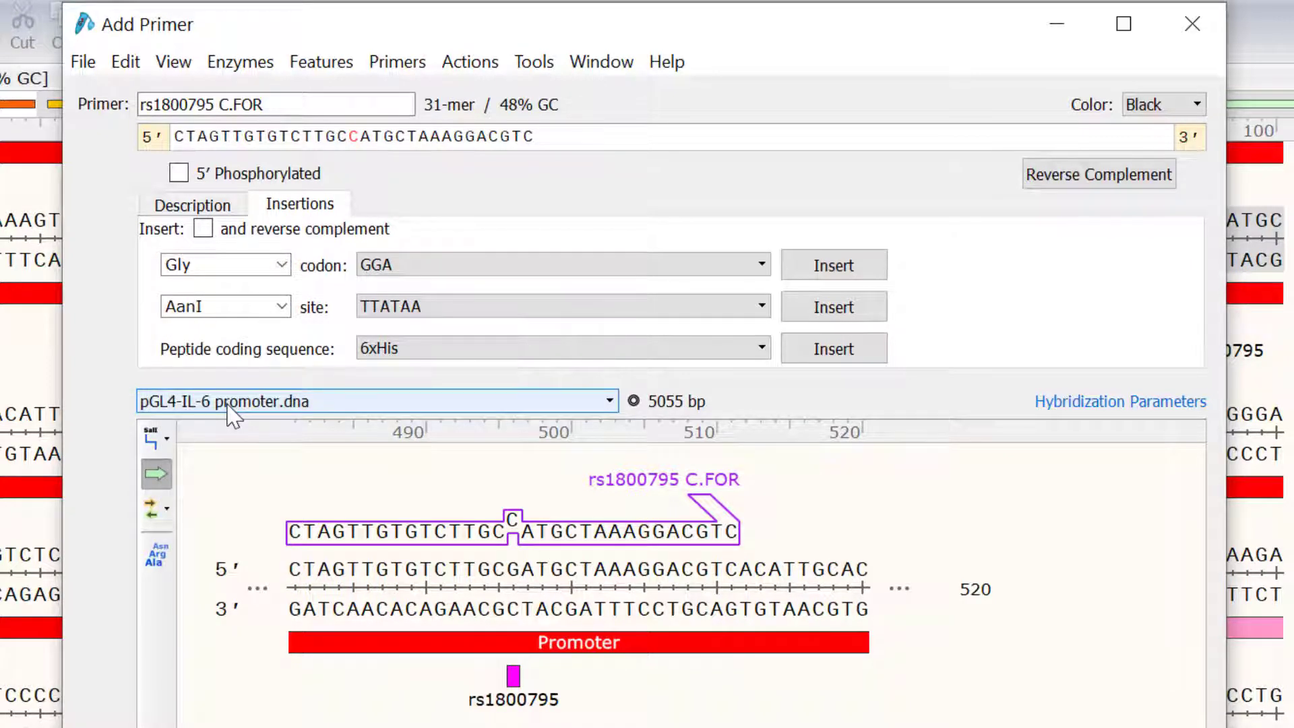
click(174, 136)
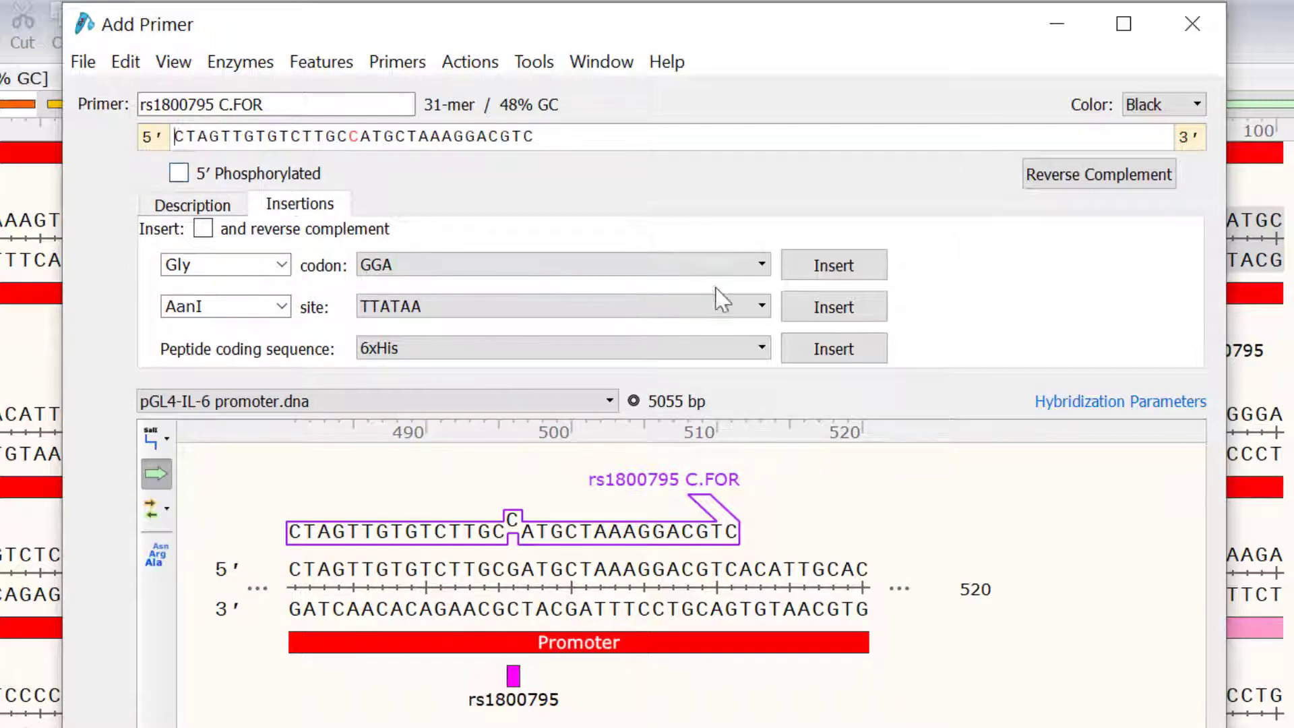
click(833, 265)
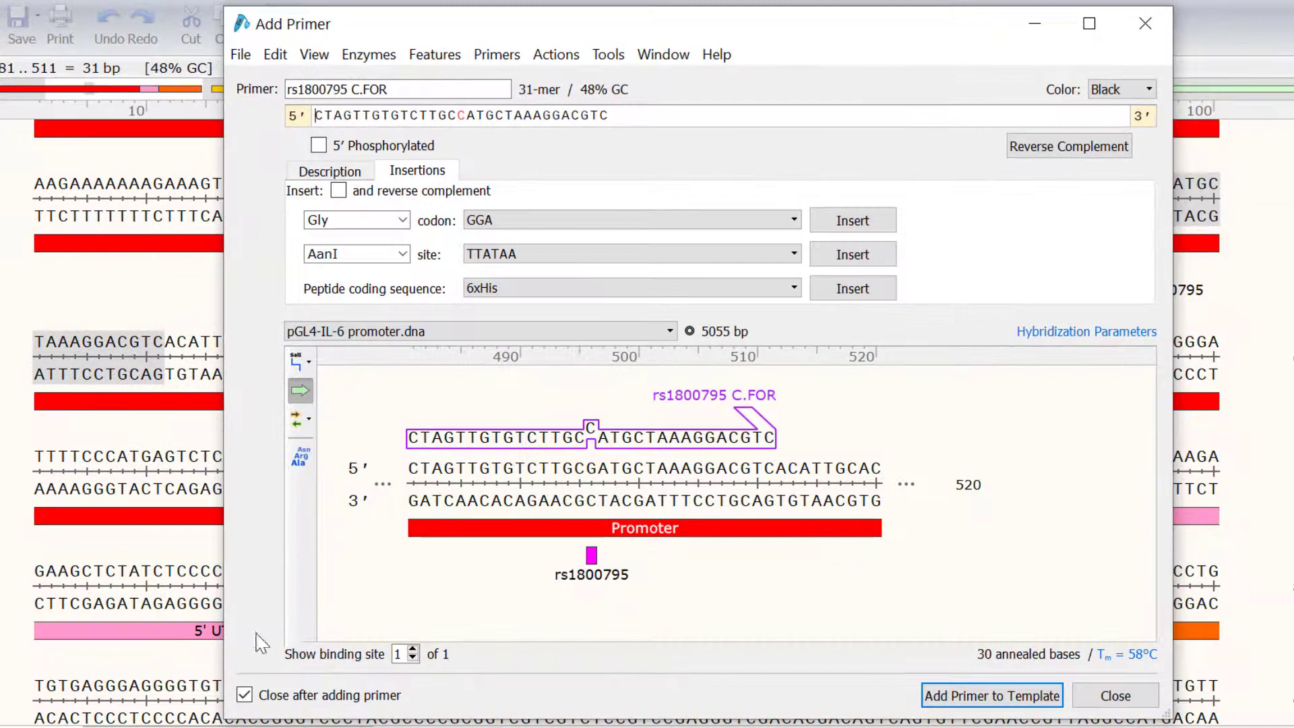
Add rs1800795 C.FOR, then its reverse complement rs1800795 C.REV (481..511), to the template
click(244, 695)
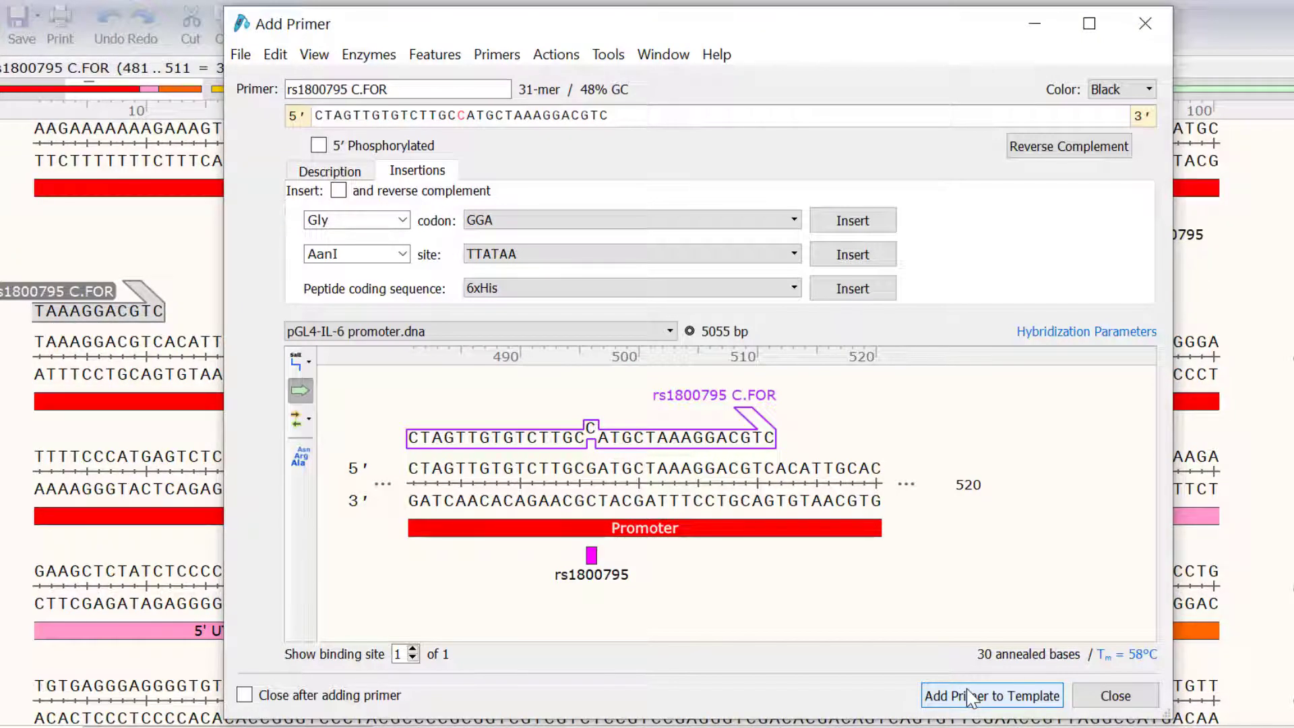
mouse_move(1038, 654)
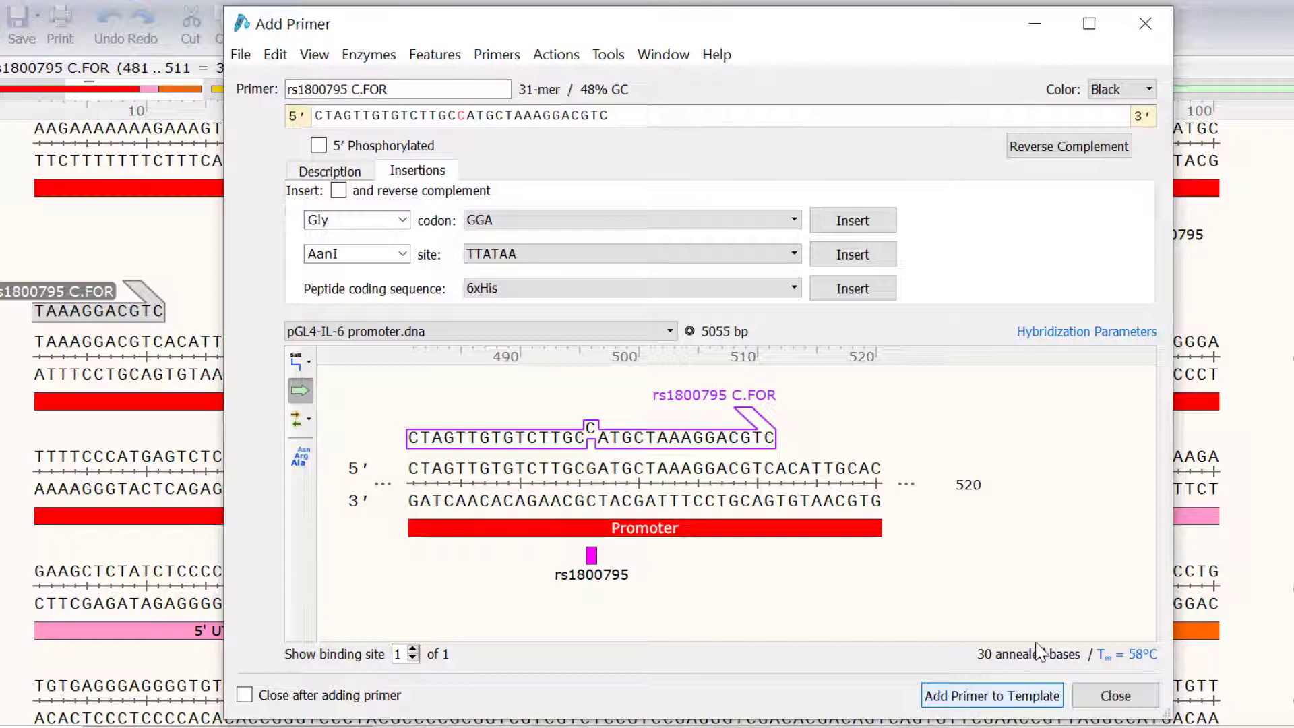
click(1068, 146)
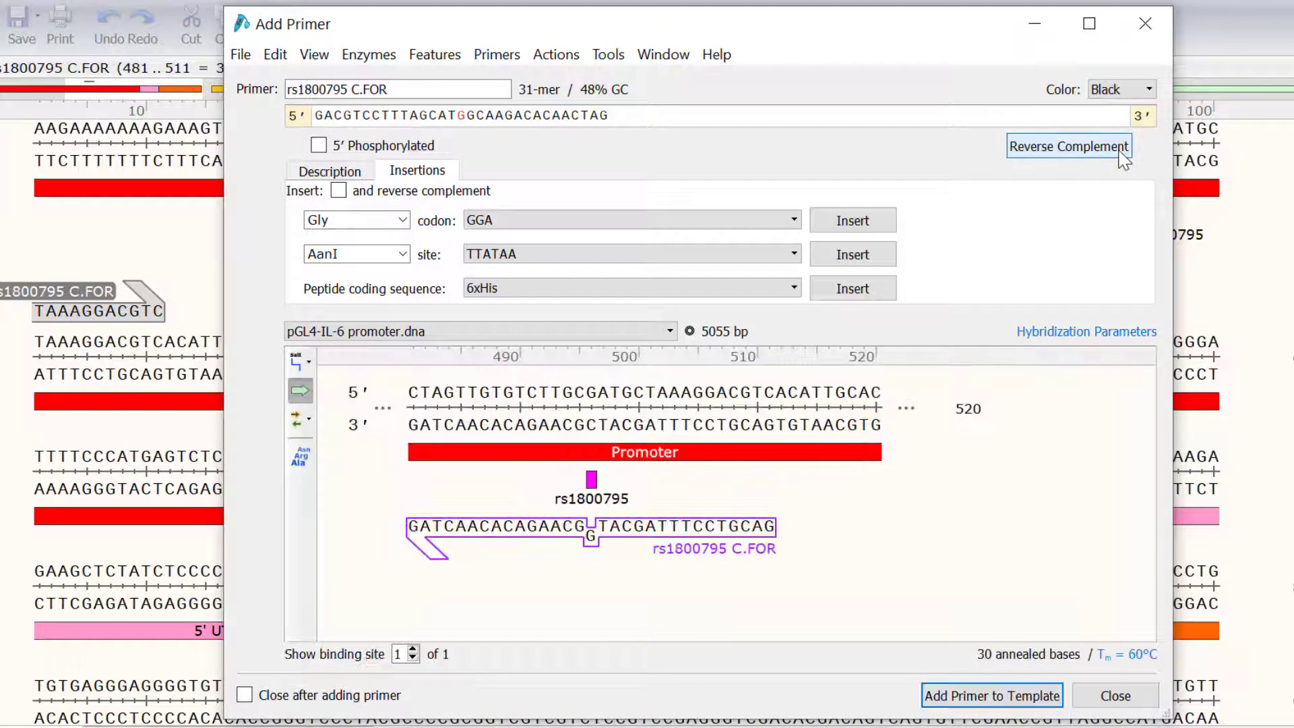
mouse_move(1117, 163)
text(EV)
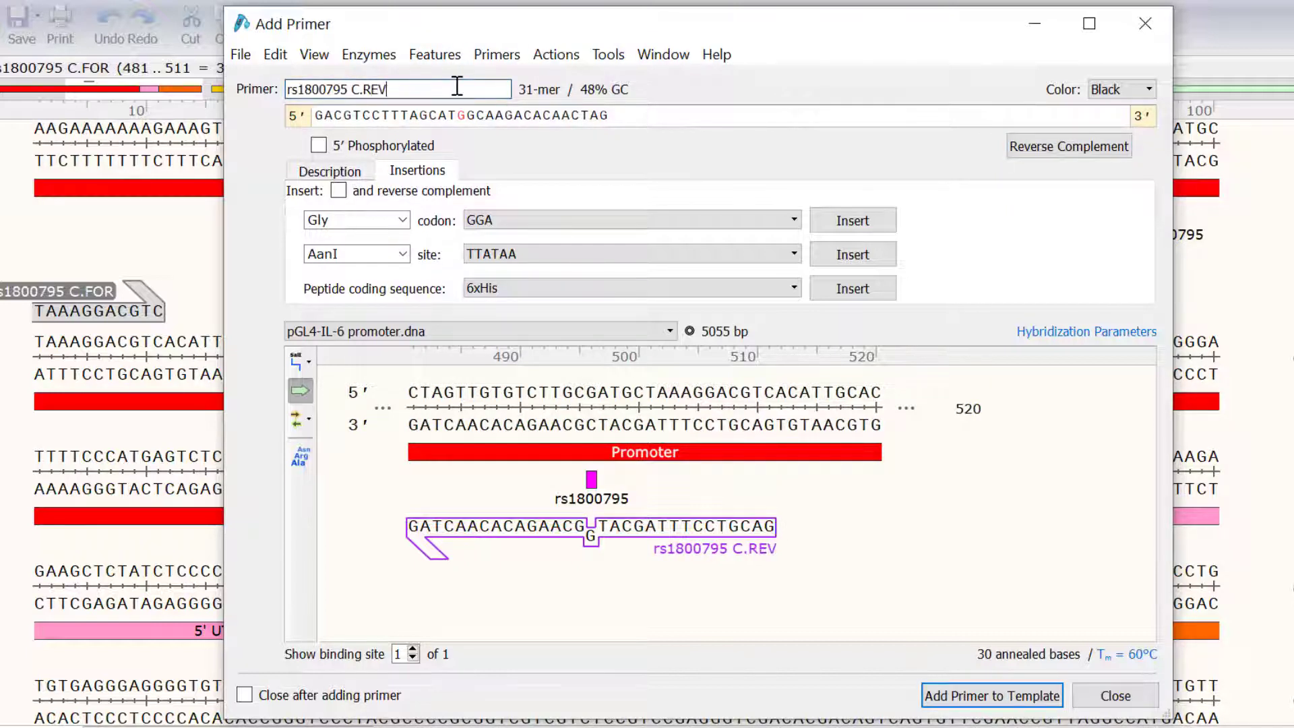
click(991, 694)
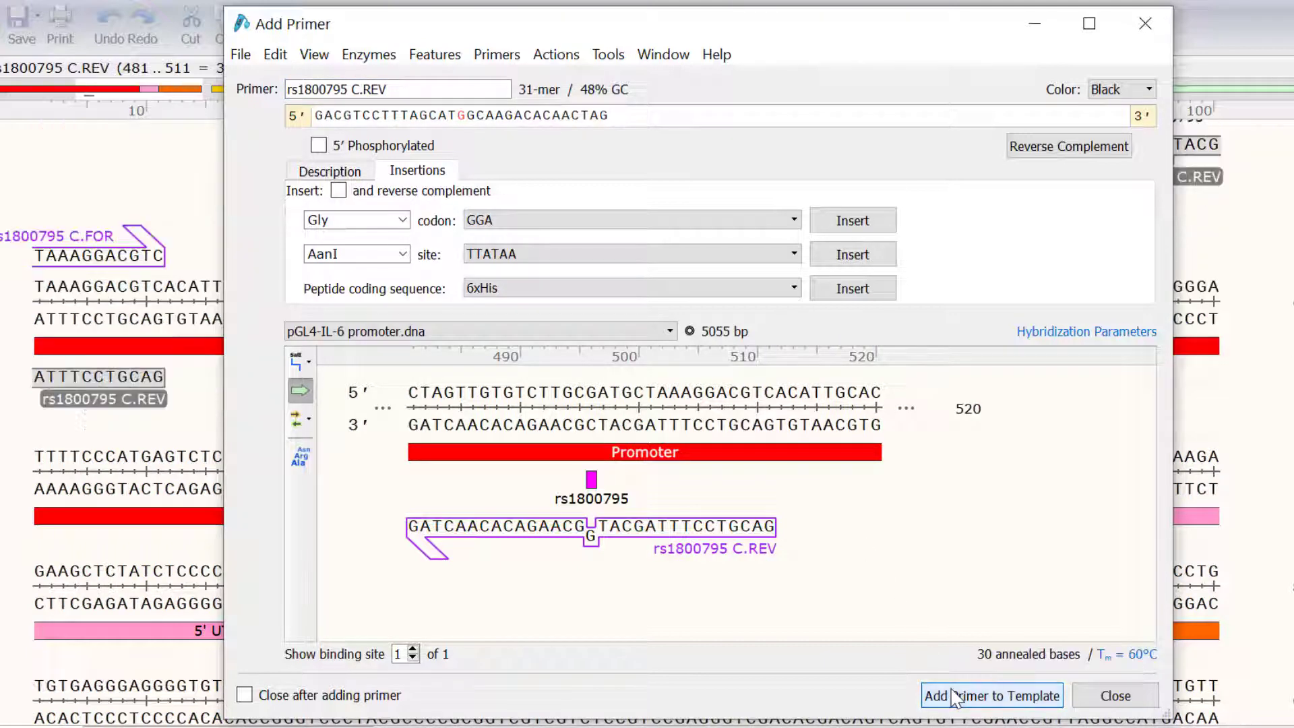
click(991, 695)
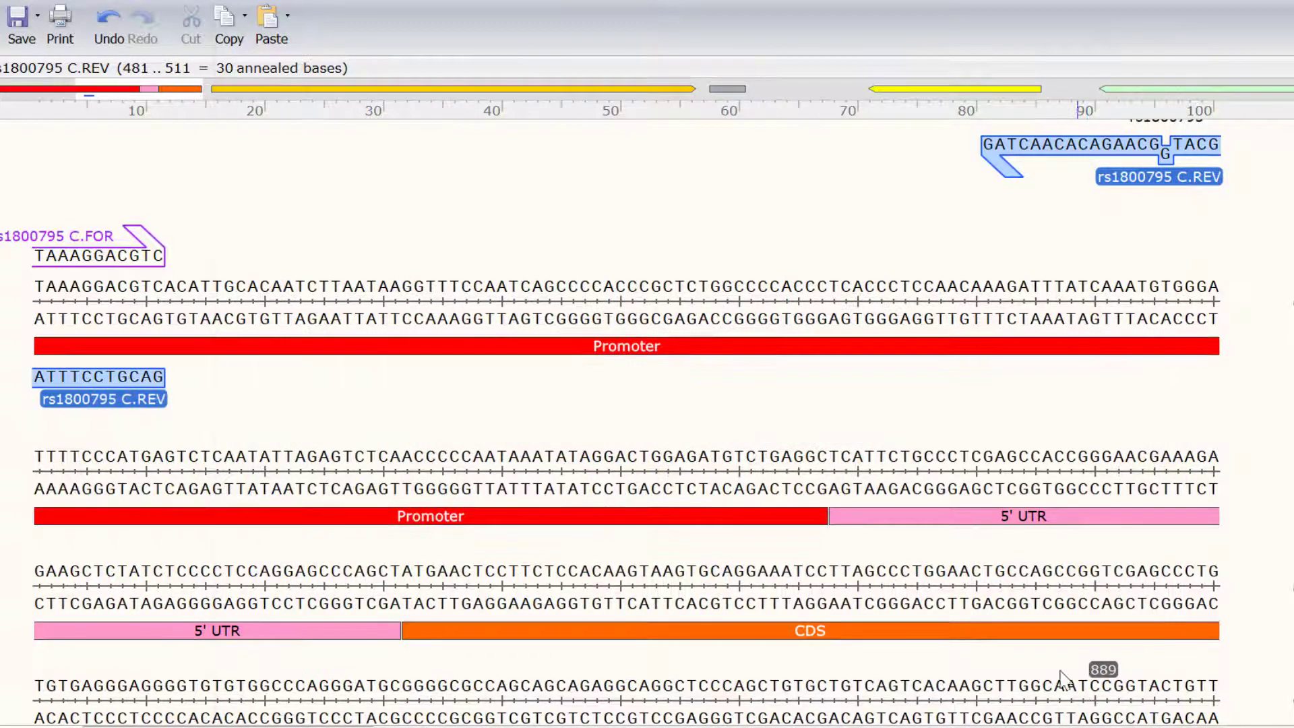
Mutagenize with rs1800795 C.FOR, producing the 5,055-bp 'pGL4-IL-6 promoter C allele' with base 496 replaced
scroll(up, 3)
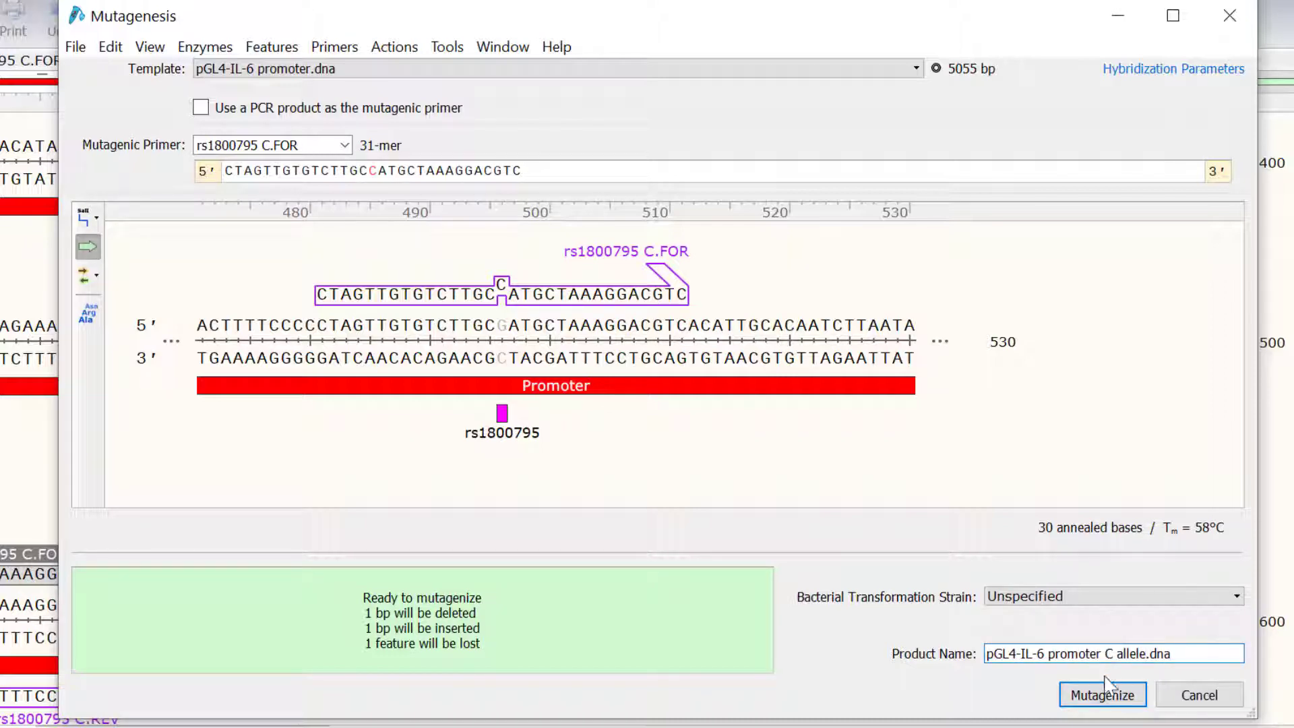
click(1102, 694)
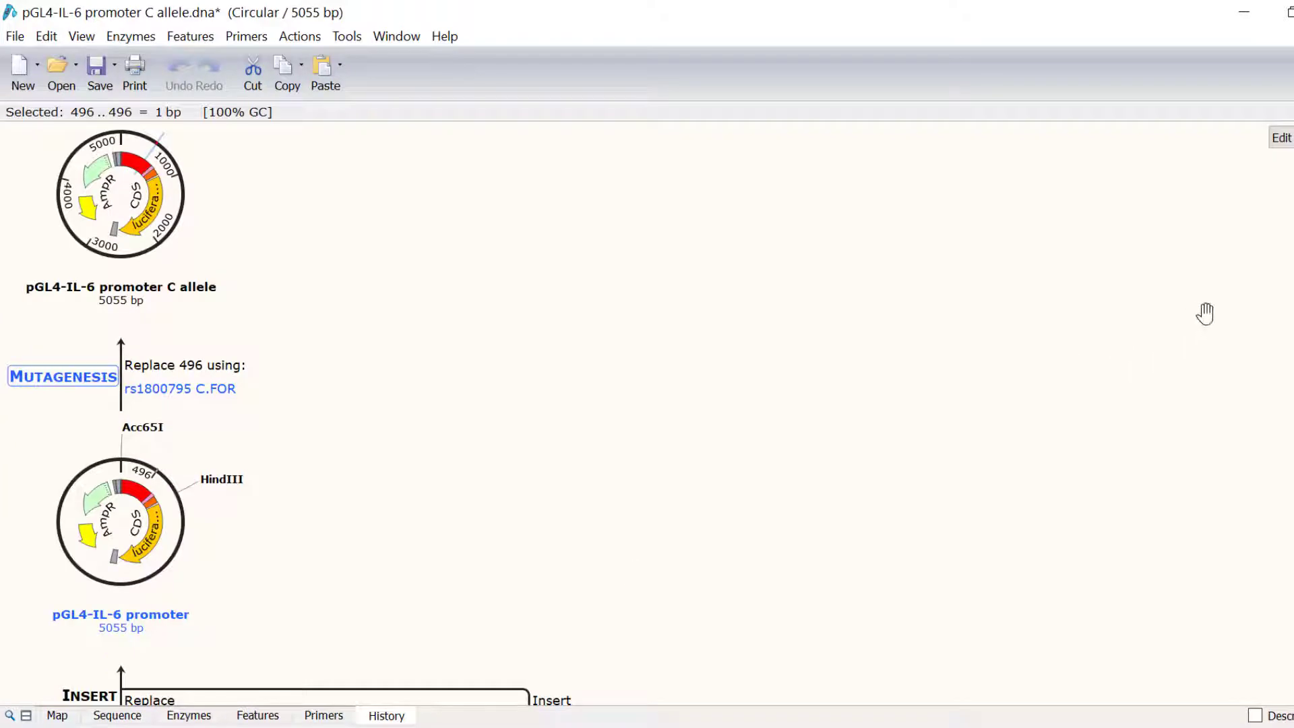
Scroll through the C allele file's history, showing base 496 replaced by rs1800795 C.FOR
scroll(down, 3)
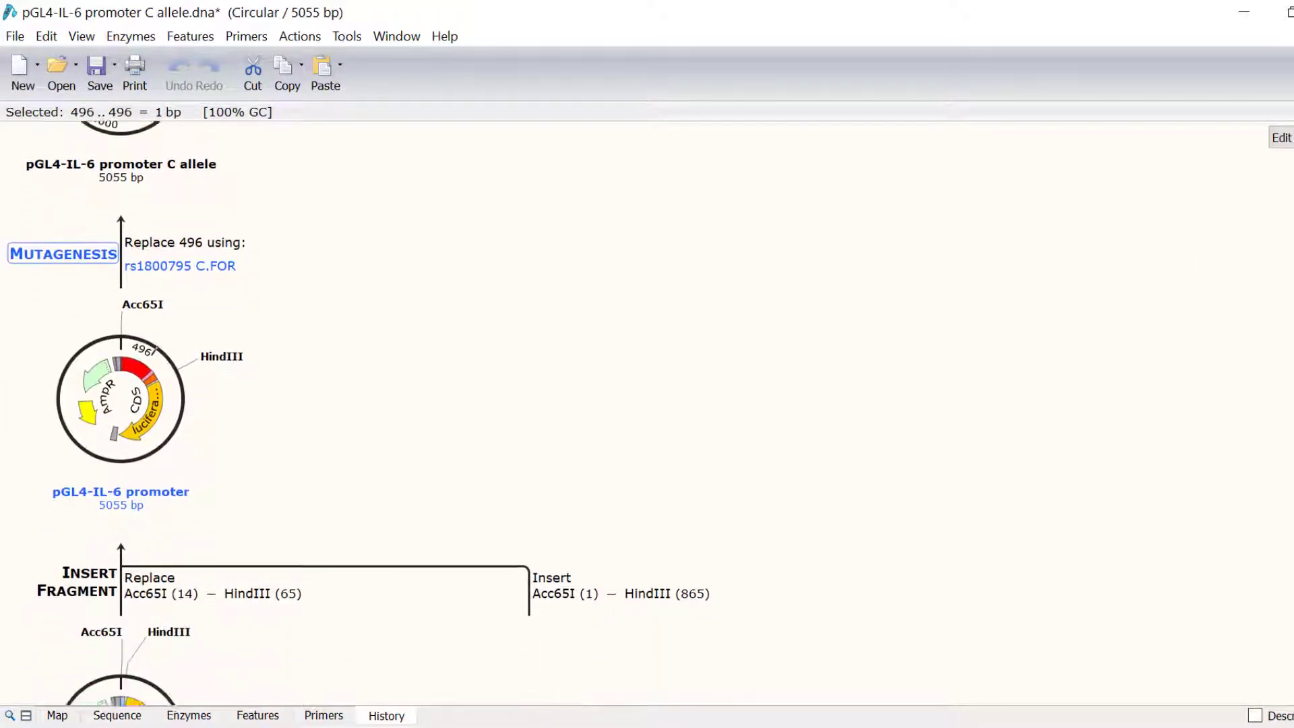
scroll(down, 3)
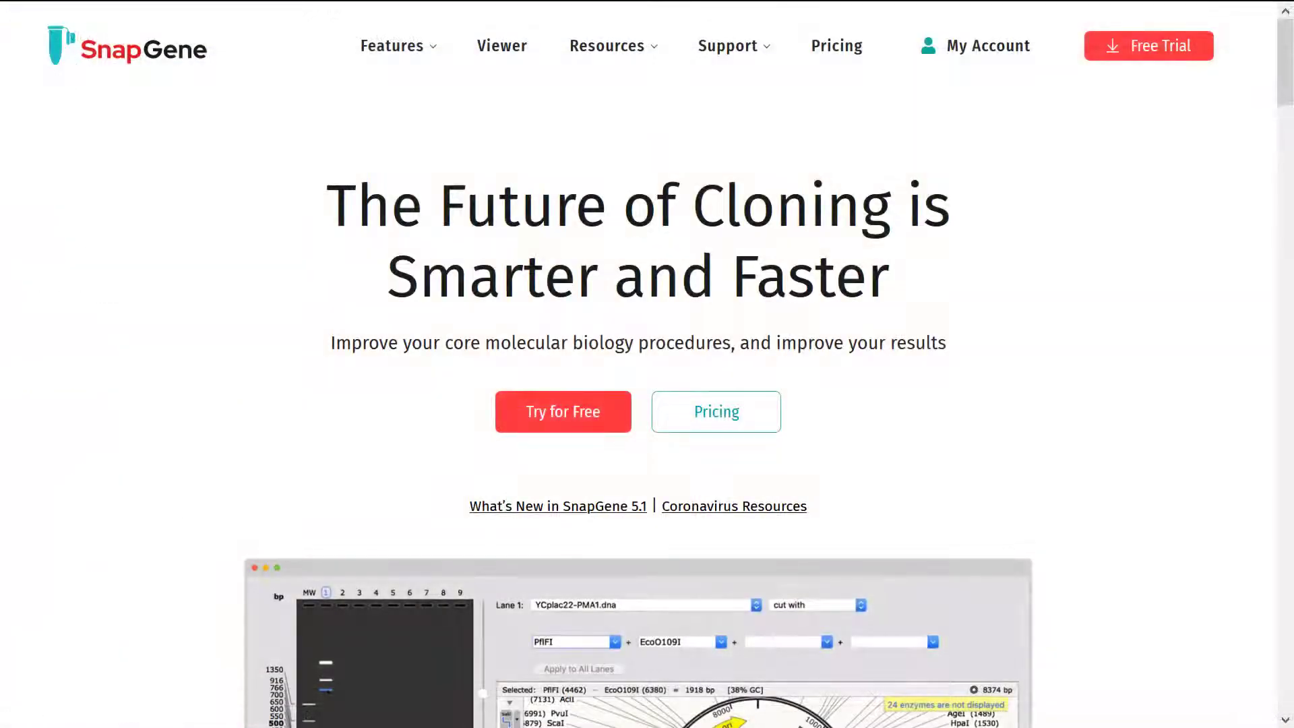
scroll(down, 3)
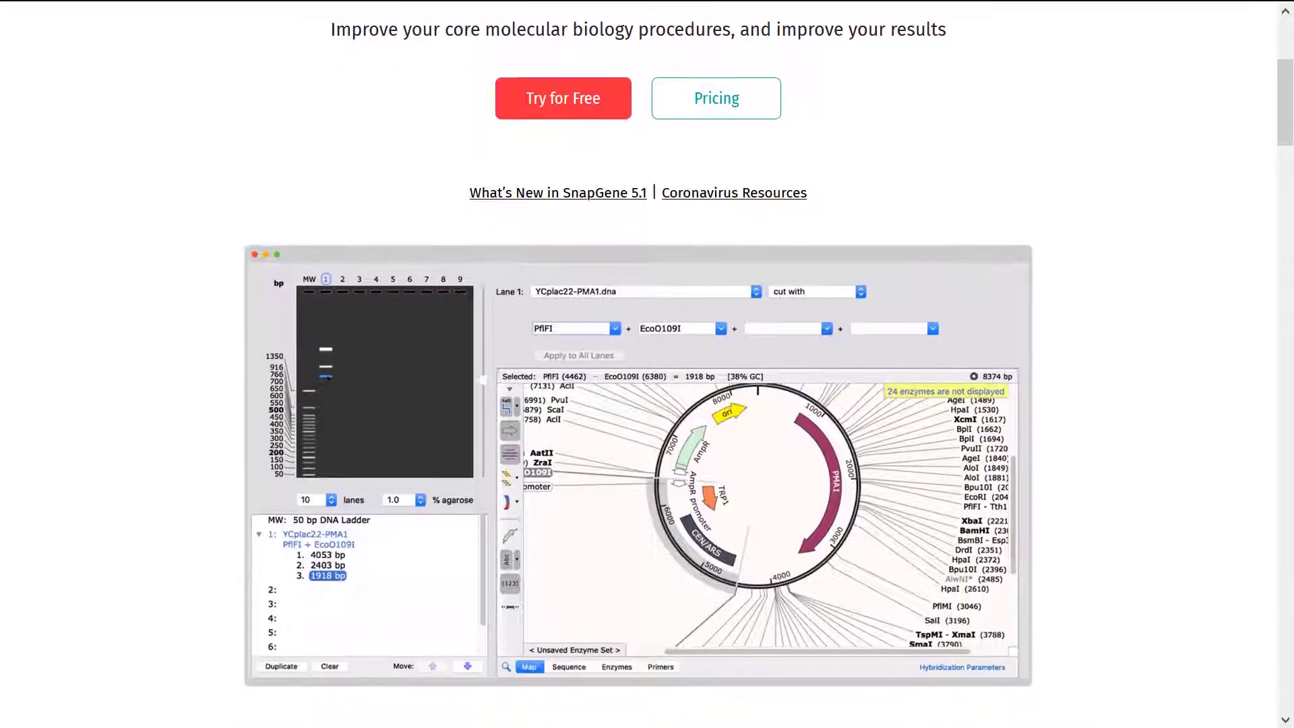
scroll(down, 3)
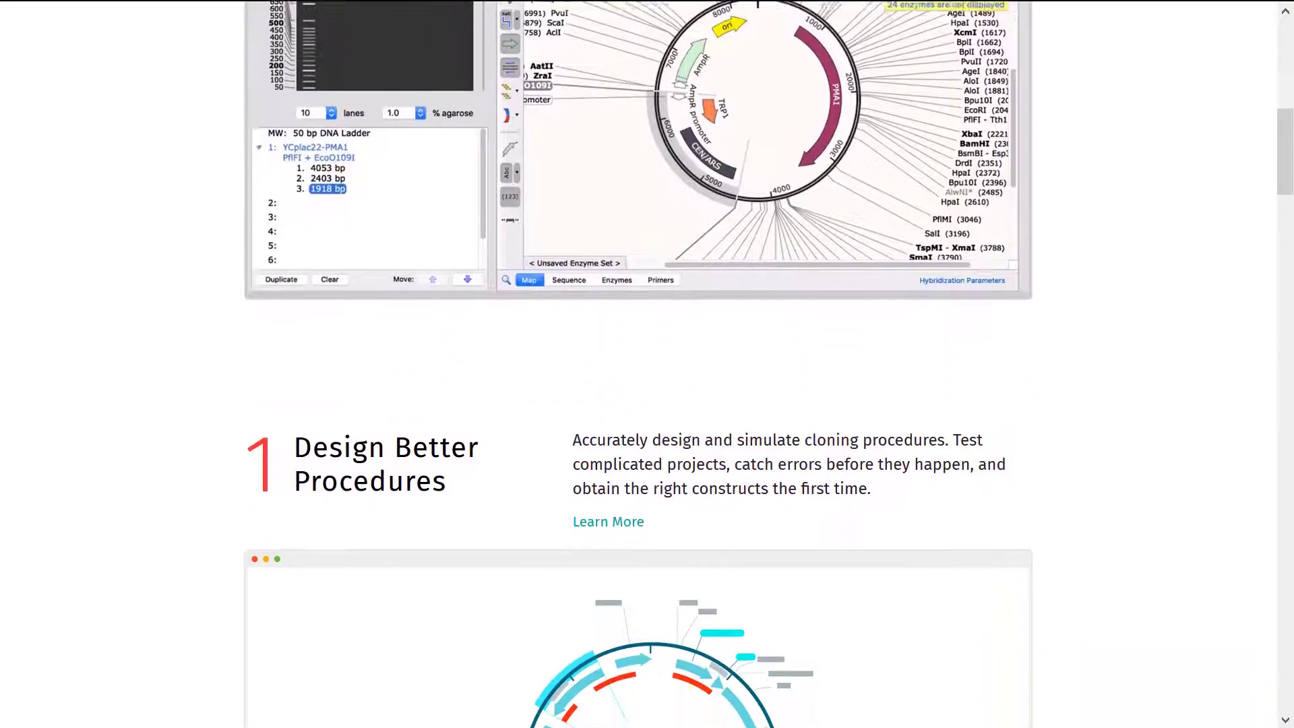
scroll(down, 3)
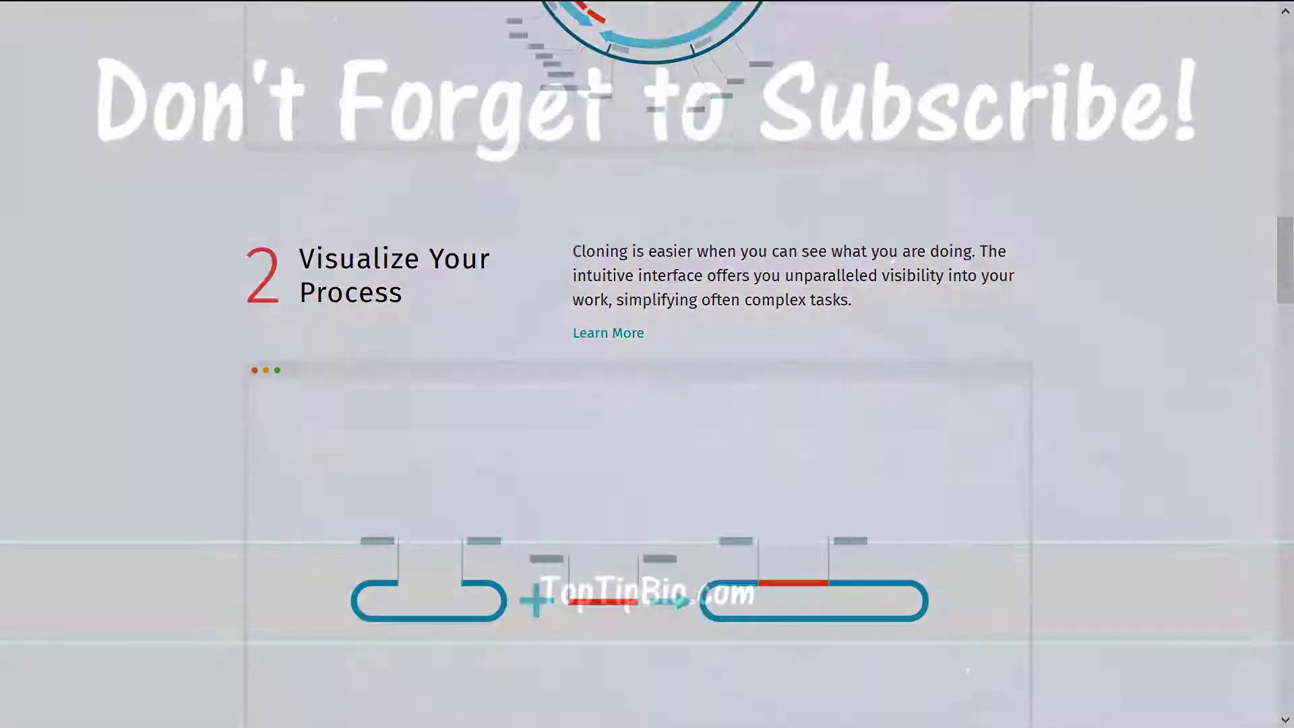